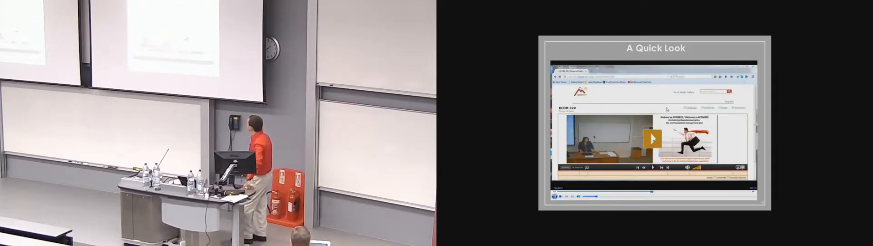
left_click(652, 139)
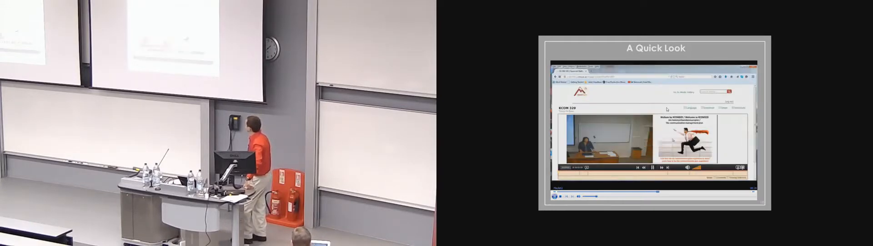